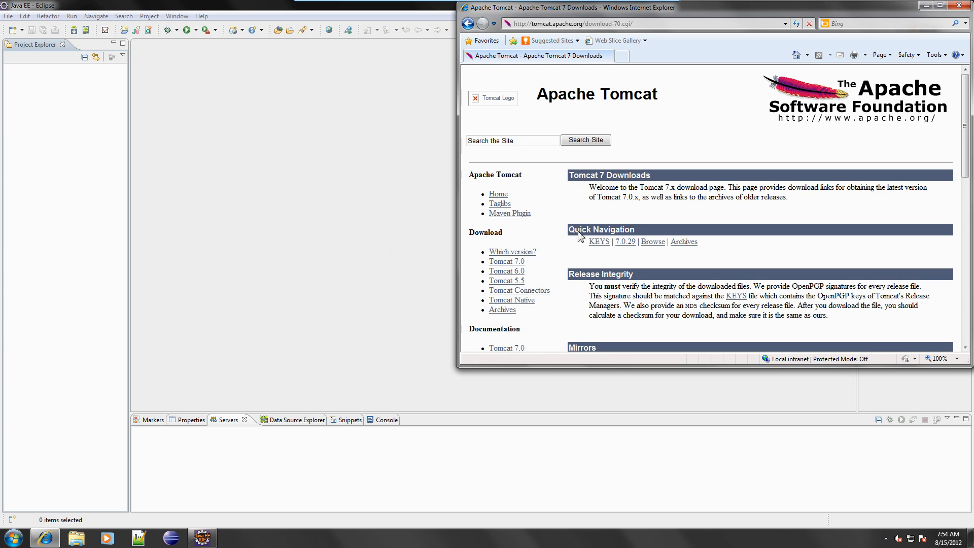
- Download the Tomcat 7.0.29 core zip and save it as apache-tomcat-7.0.29.zip in Downloads
{"action": "scroll", "scroll_direction": "down", "scroll_amount": 3}
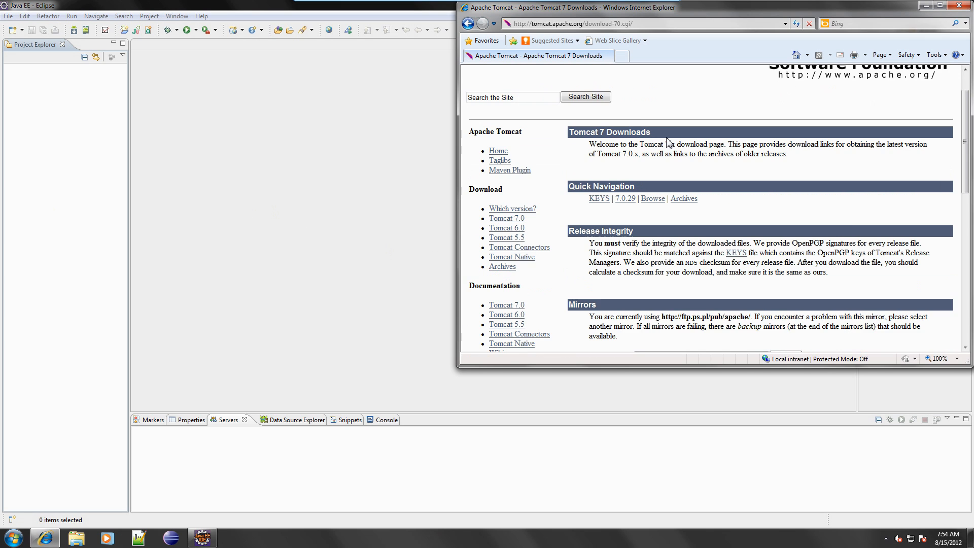
{"action": "scroll", "scroll_direction": "down", "scroll_amount": 3}
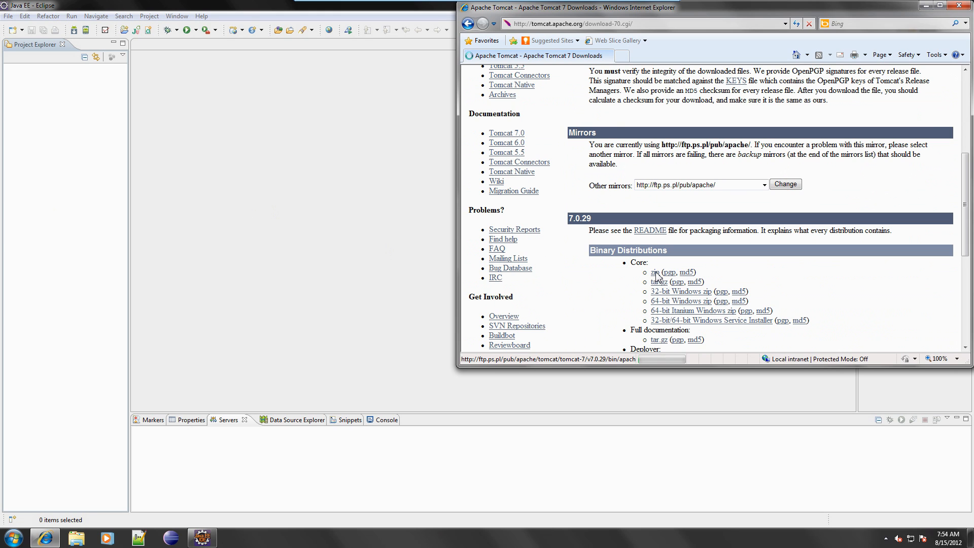
{"action": "left_click", "coordinate": [654, 272]}
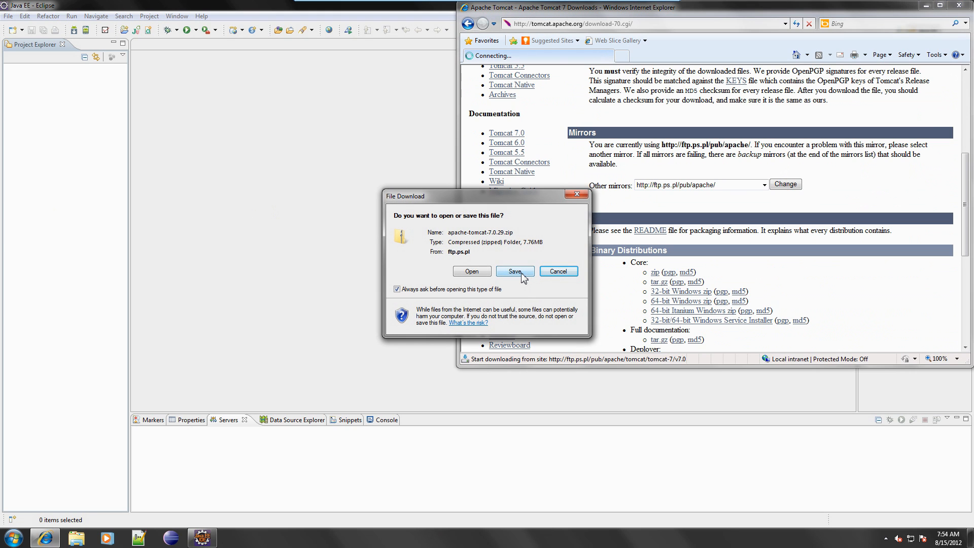
{"action": "left_click", "coordinate": [513, 271]}
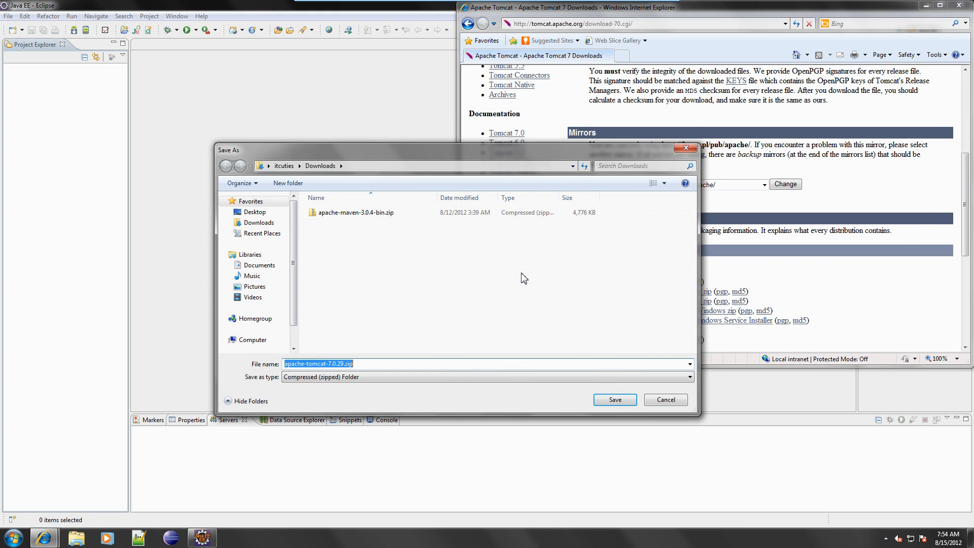
{"action": "left_click", "coordinate": [614, 399]}
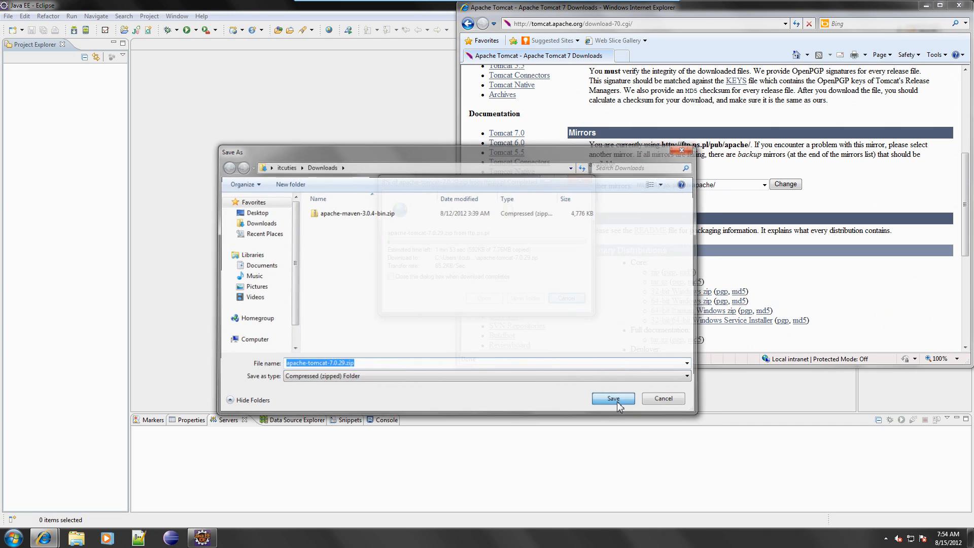
{"action": "left_click", "coordinate": [611, 398]}
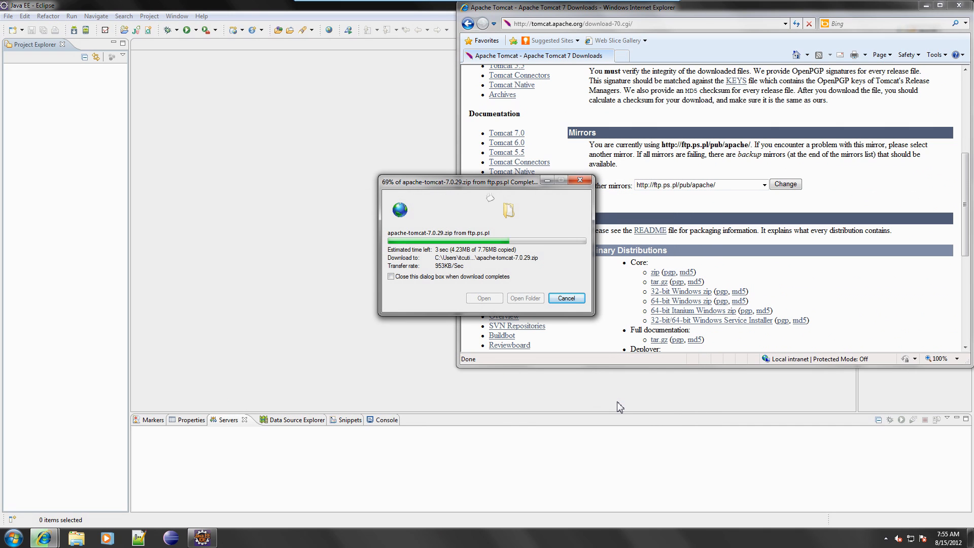
{"action": "left_click", "coordinate": [524, 298]}
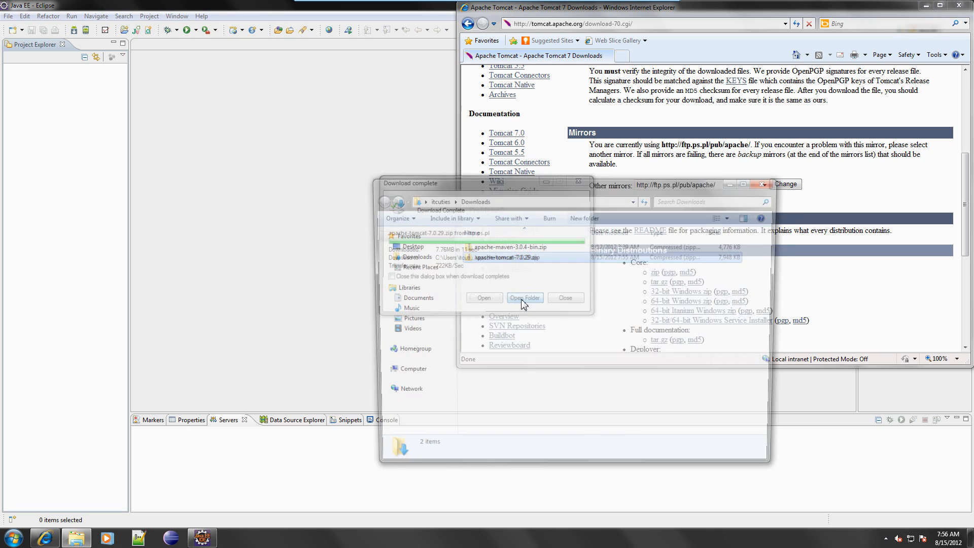
- Copy the apache-tomcat-7.0.29 folder from the zip into C:\Development
{"action": "left_click", "coordinate": [524, 298]}
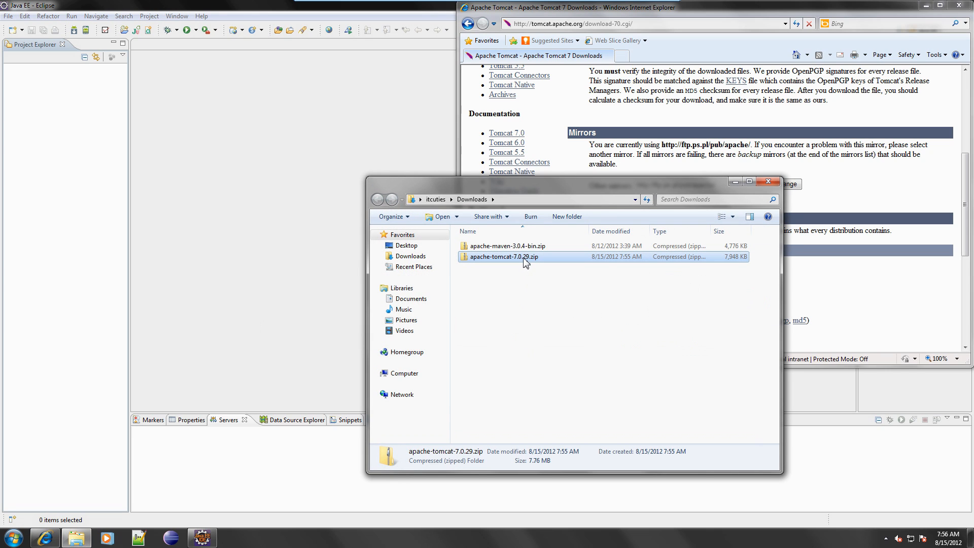
{"action": "double_click", "coordinate": [503, 256]}
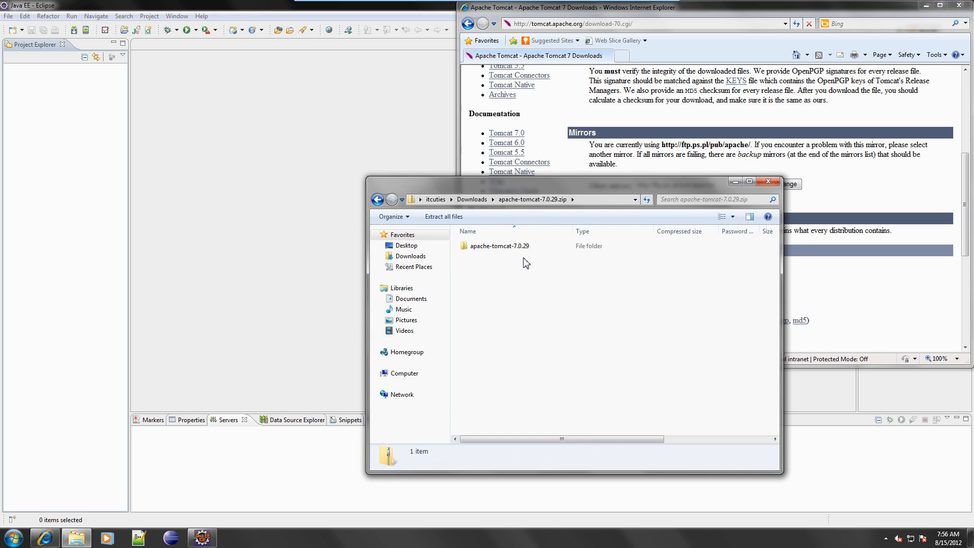
{"action": "right_click", "coordinate": [498, 246]}
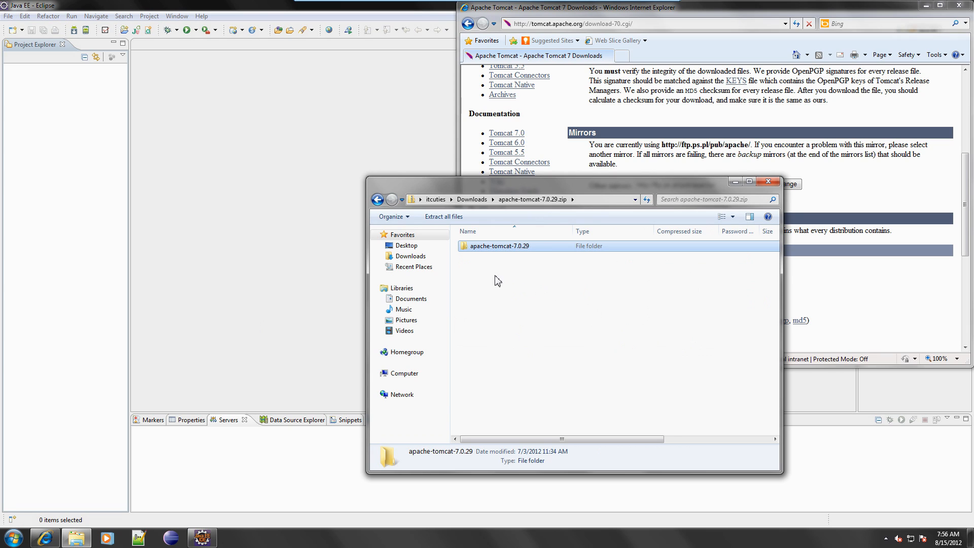
{"action": "left_click", "coordinate": [403, 373]}
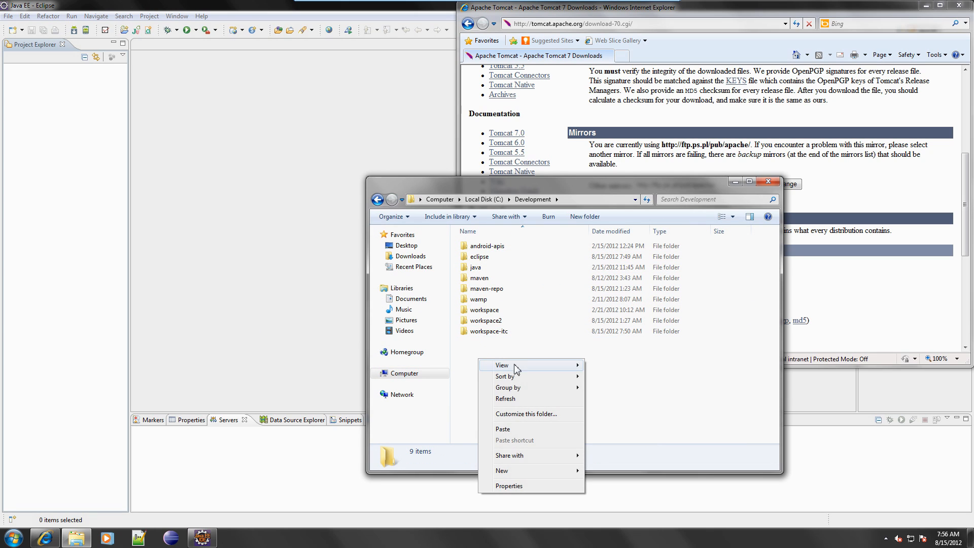
{"action": "left_click", "coordinate": [525, 413]}
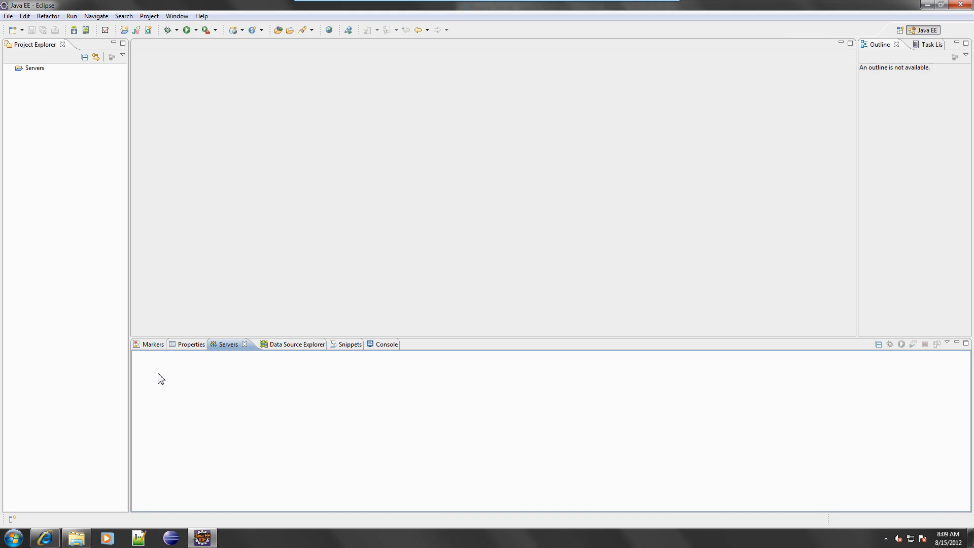
{"action": "mouse_move", "coordinate": [183, 380]}
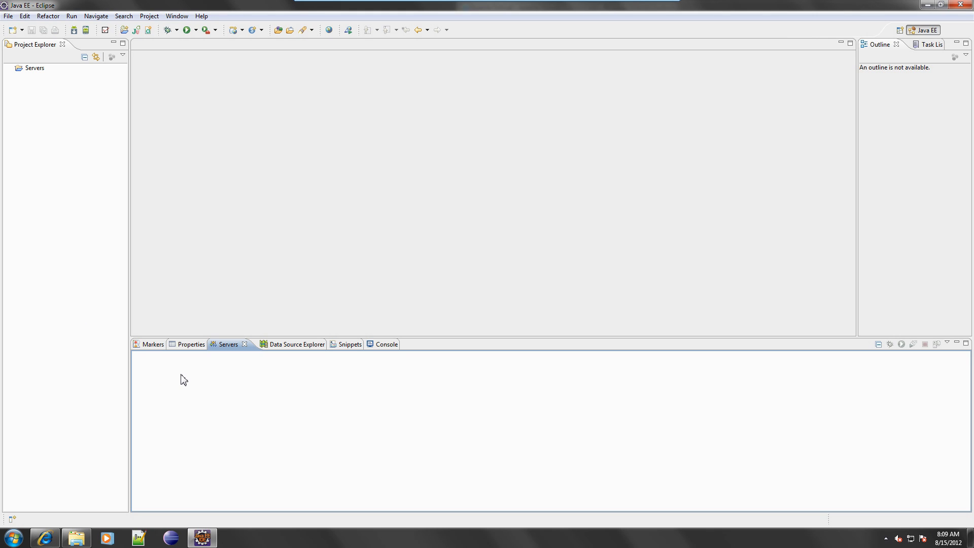
- Define a new server of type Tomcat v7.0 Server from the Servers view
{"action": "right_click", "coordinate": [183, 379]}
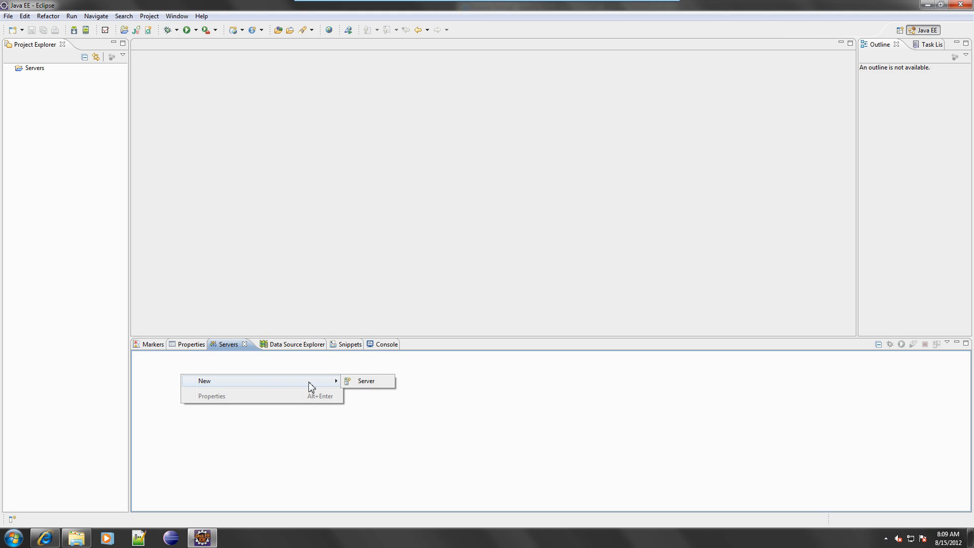
{"action": "left_click", "coordinate": [365, 381]}
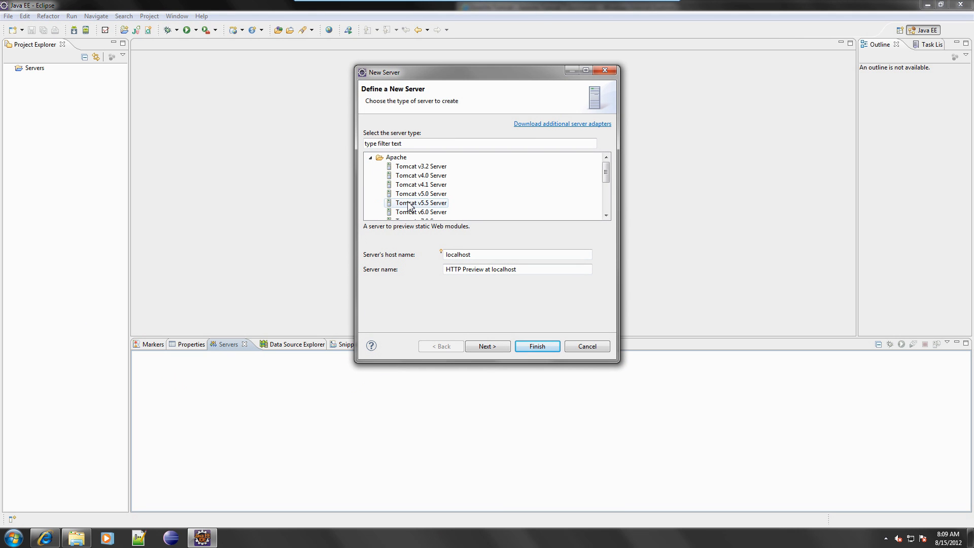
{"action": "left_click", "coordinate": [420, 194]}
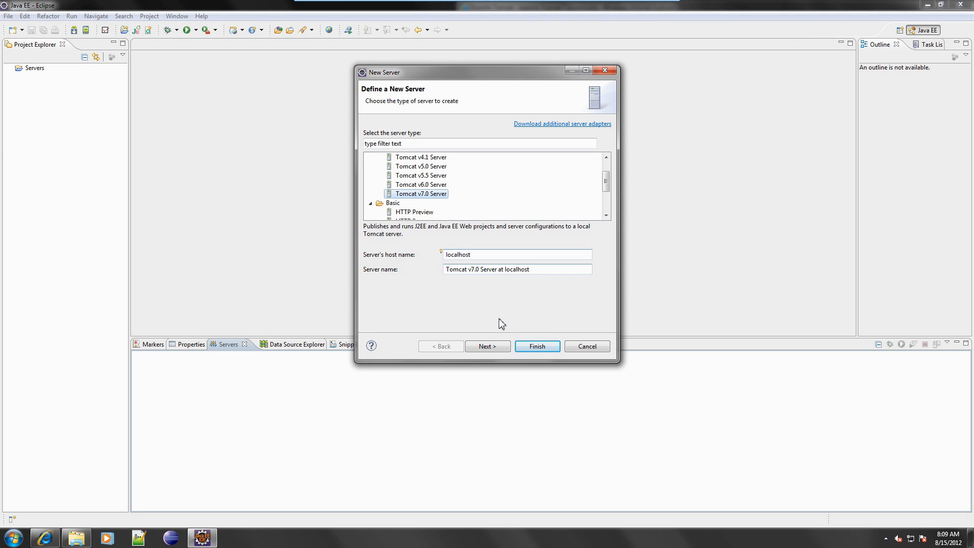
{"action": "left_click", "coordinate": [487, 346]}
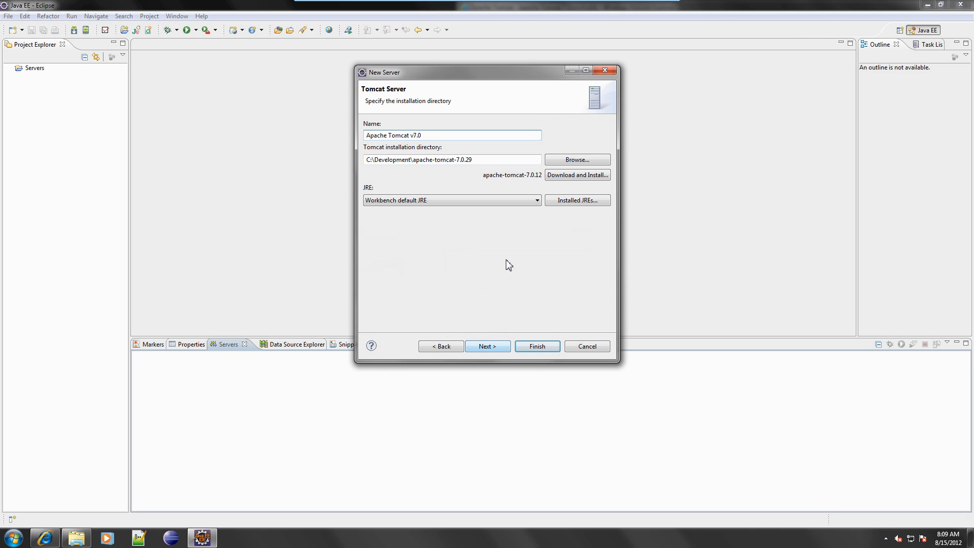
- Point the server at C:\Development\apache-tomcat-7.0.29 and finish creating it
{"action": "left_click", "coordinate": [575, 160]}
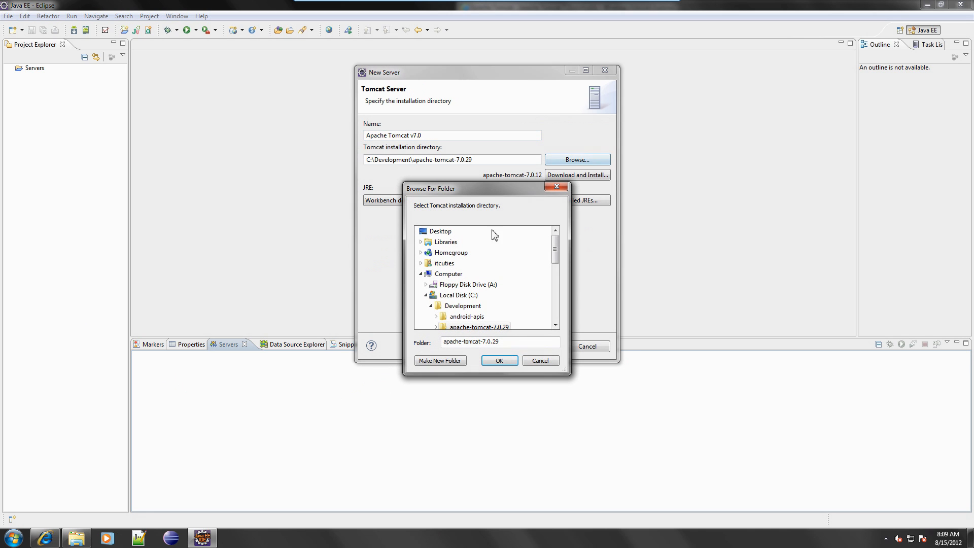
{"action": "left_click", "coordinate": [463, 305]}
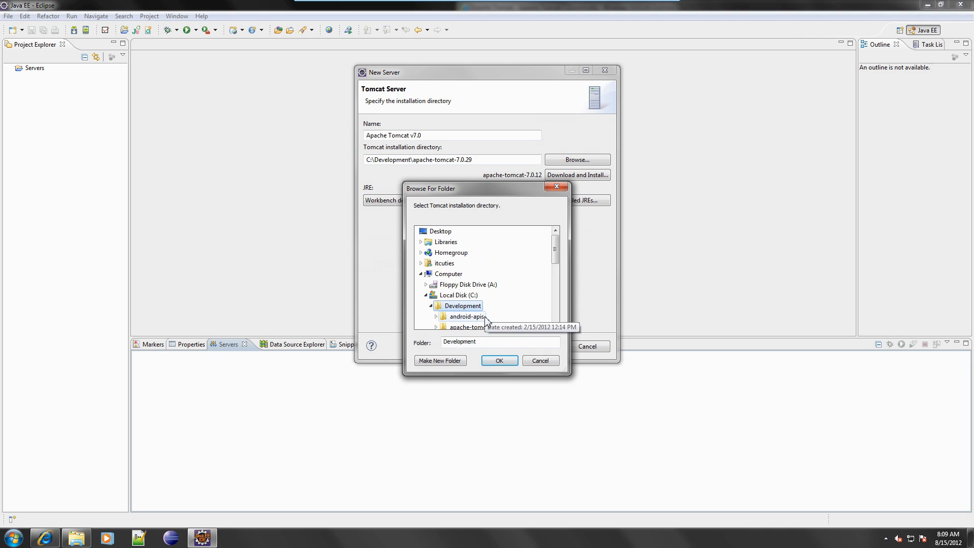
{"action": "left_click", "coordinate": [477, 316]}
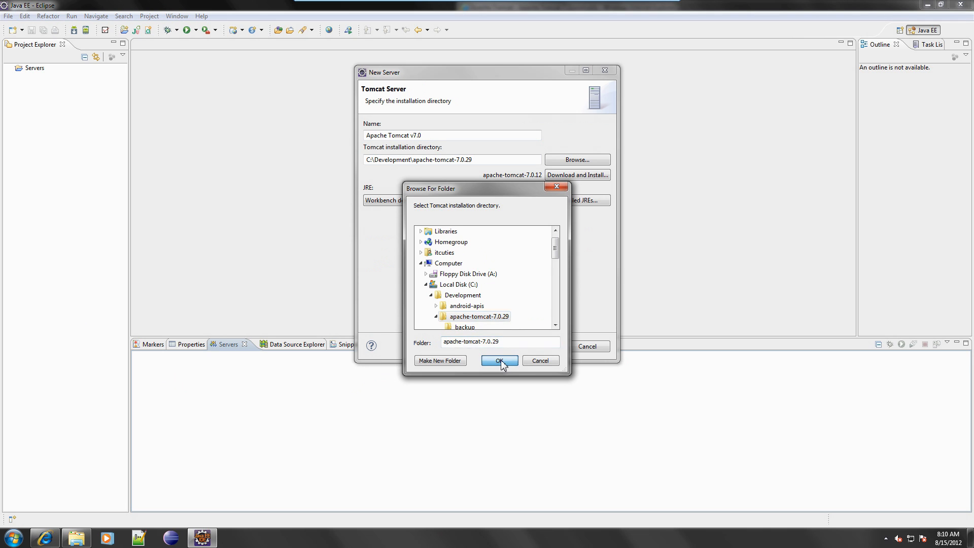
{"action": "left_click", "coordinate": [499, 360]}
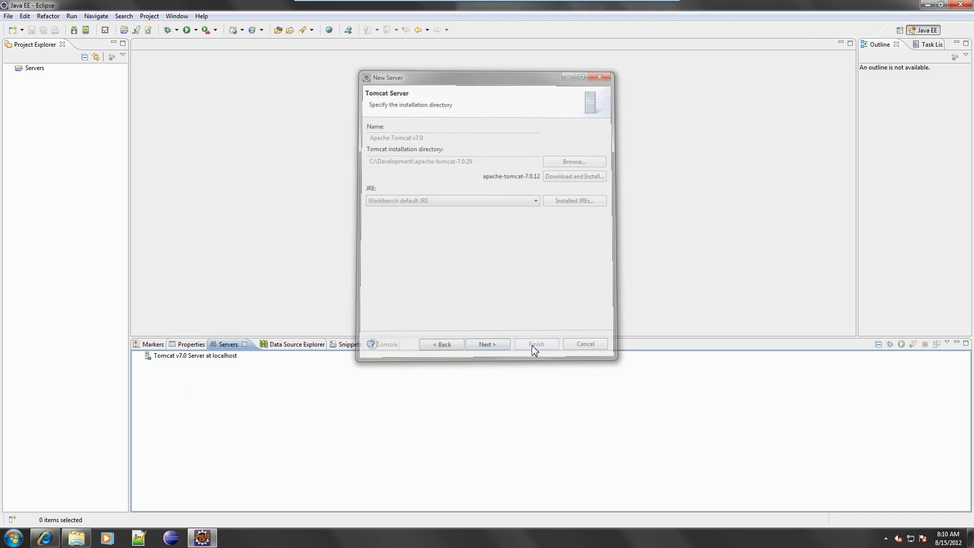
{"action": "left_click", "coordinate": [534, 344]}
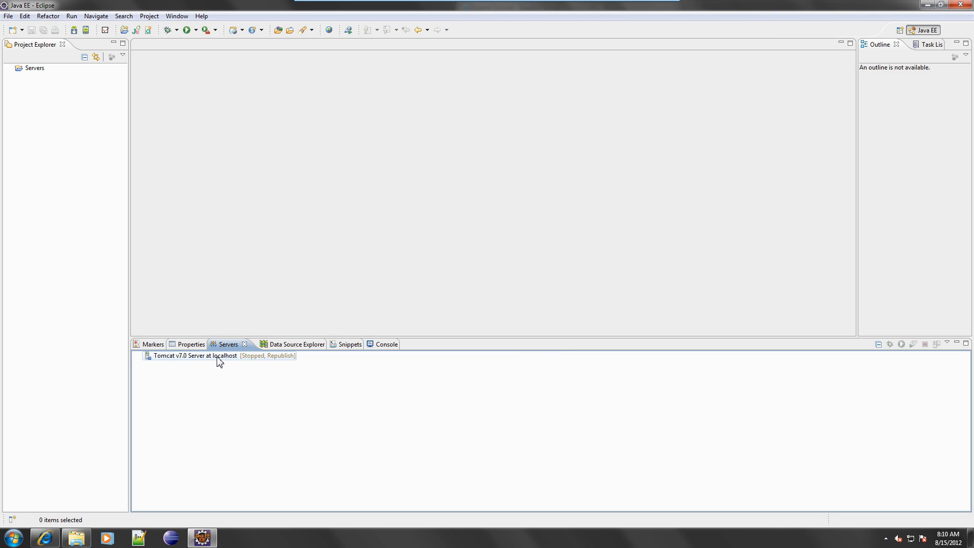
{"action": "double_click", "coordinate": [194, 356]}
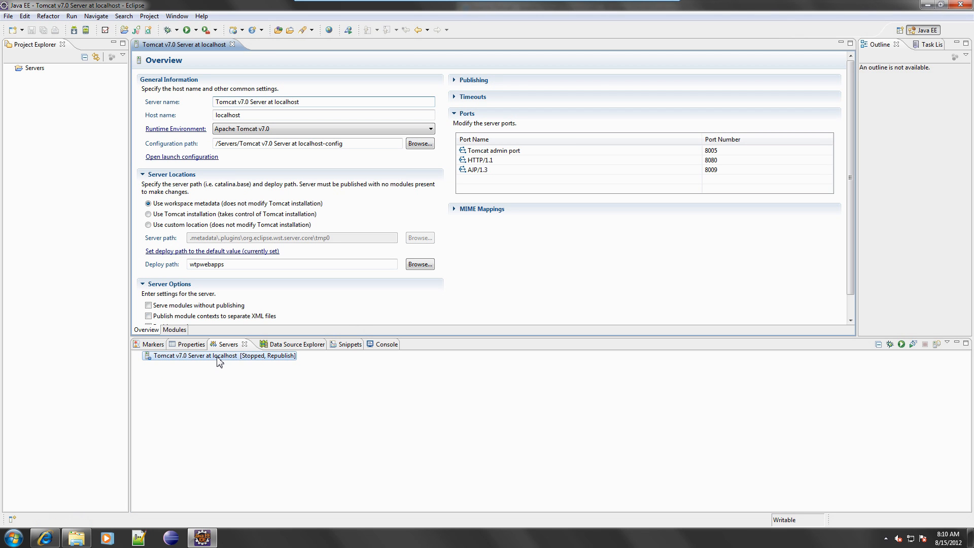
{"action": "left_click", "coordinate": [148, 214]}
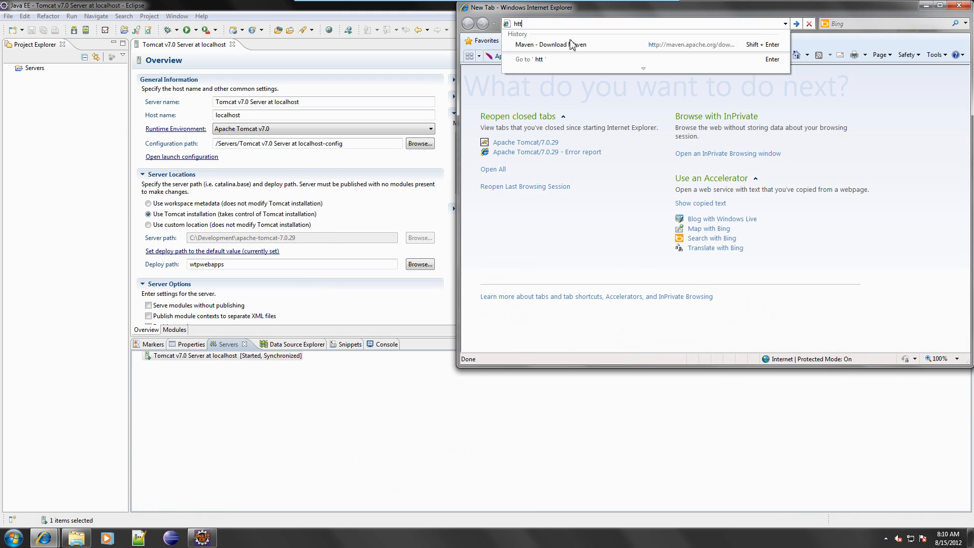
{"action": "type", "text": "http://localhos"}
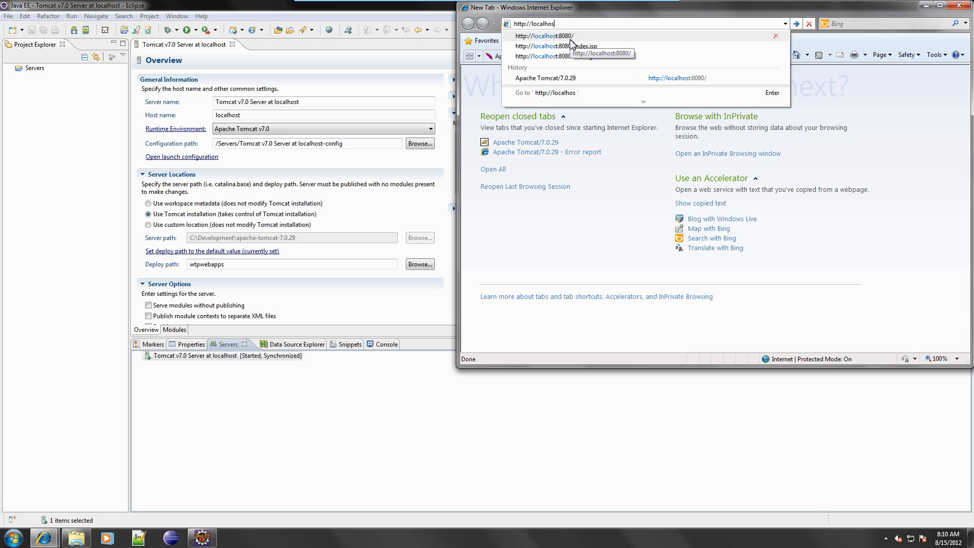